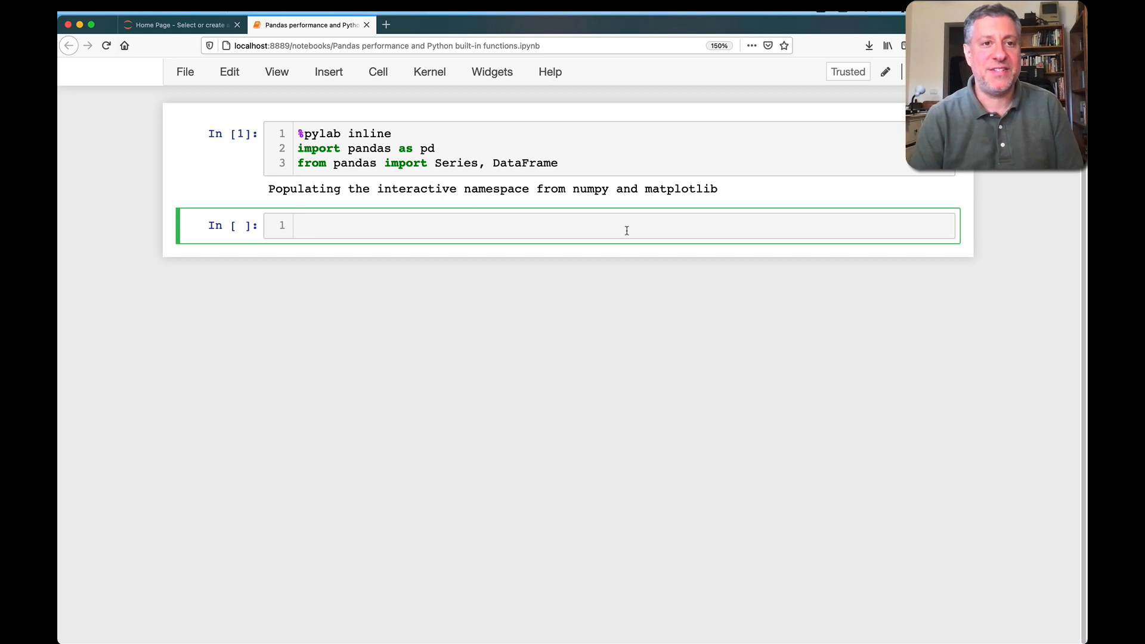
# - Define s = Series([10, 20, 30, 40, 50]) and run s.max(), which returns 50
pyautogui.write('s =')
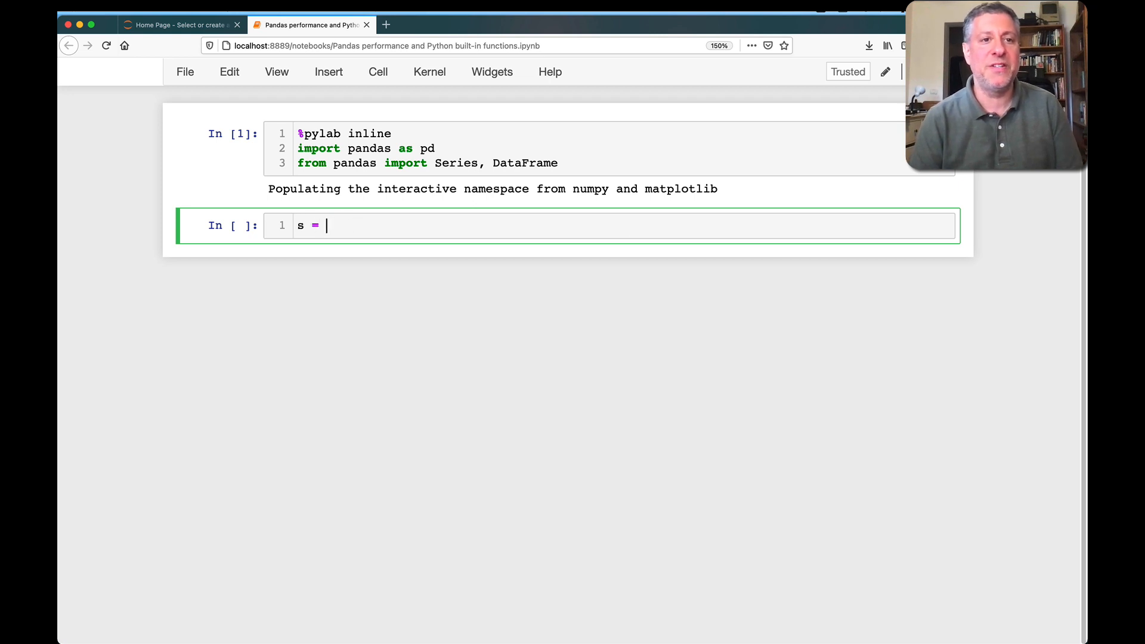
pyautogui.write('Series([10, 20,')
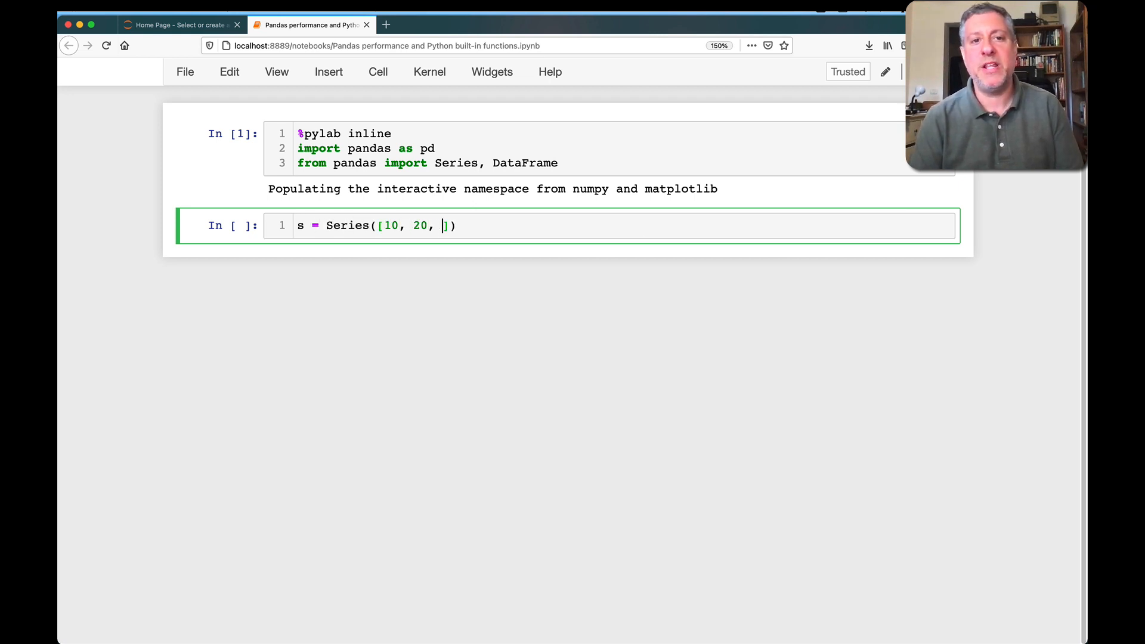
pyautogui.write('30, 40, 50])')
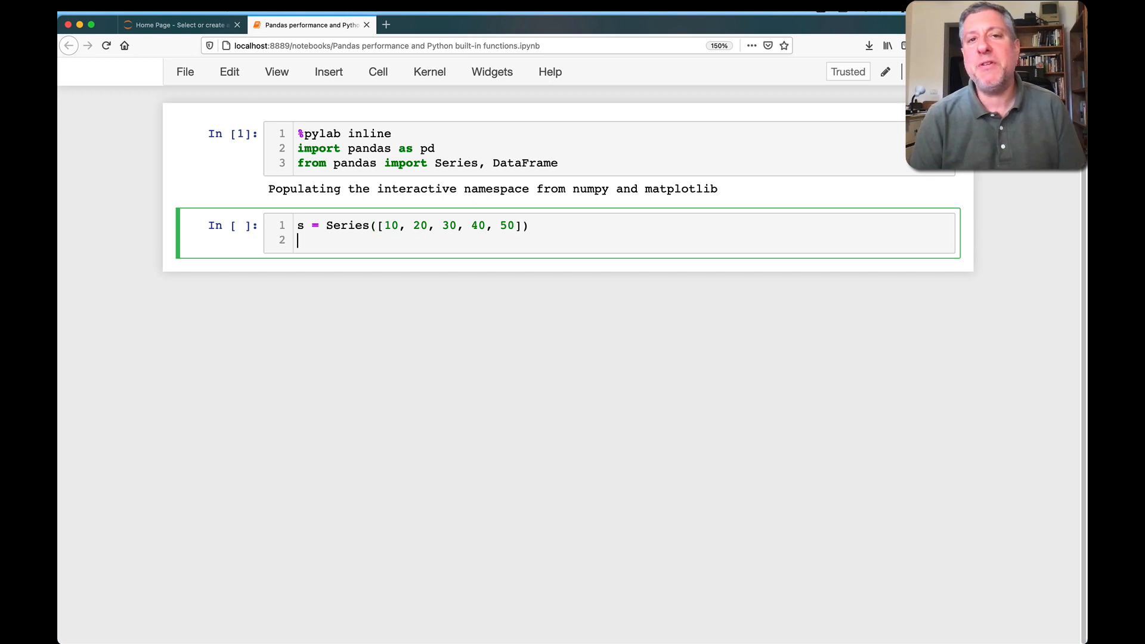
pyautogui.press('Return')
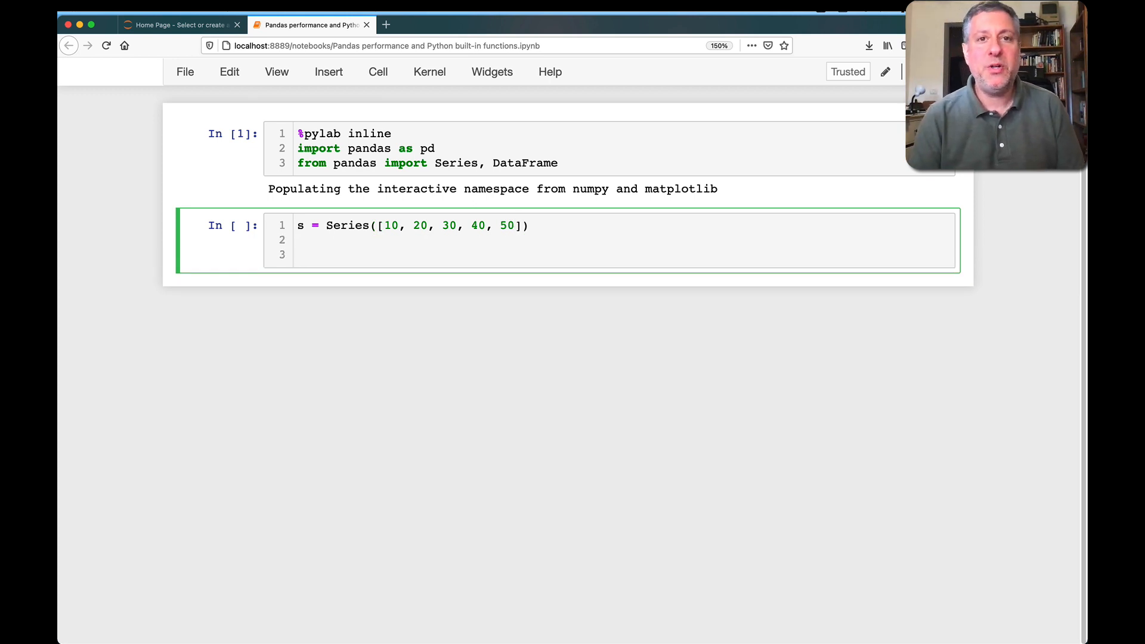
pyautogui.write('s.max()')
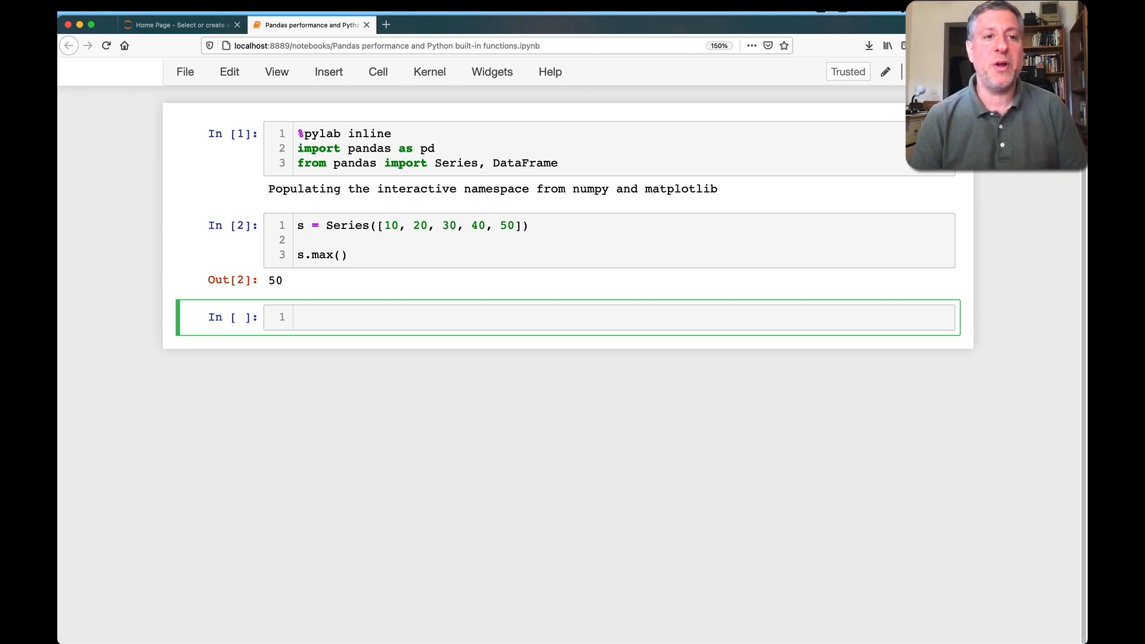
pyautogui.press('shift+enter')
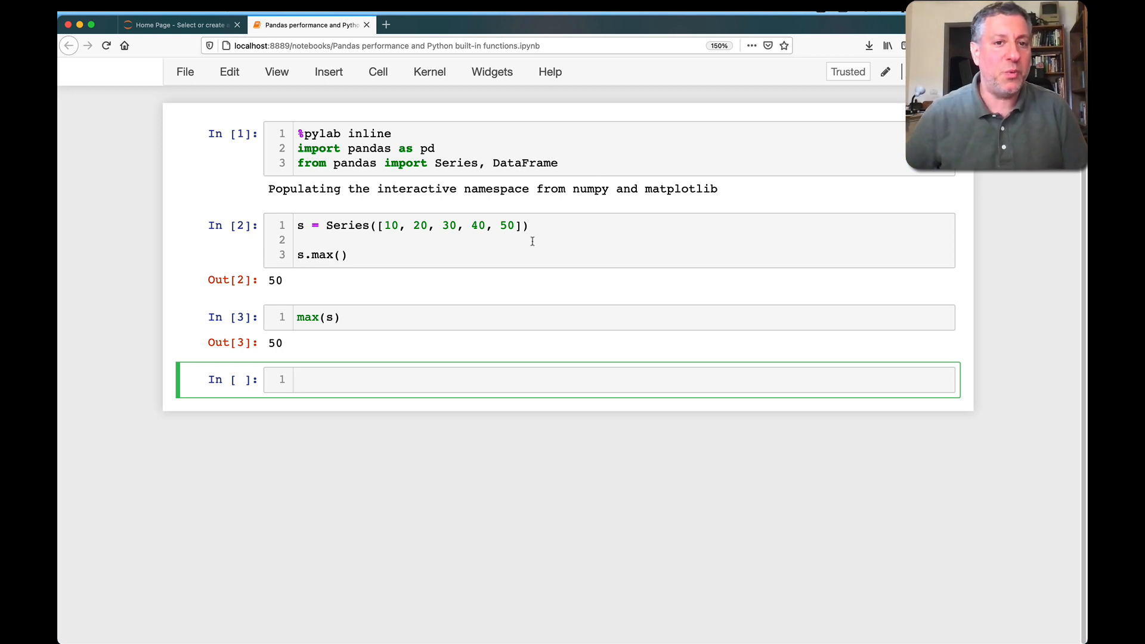
pyautogui.click(535, 254)
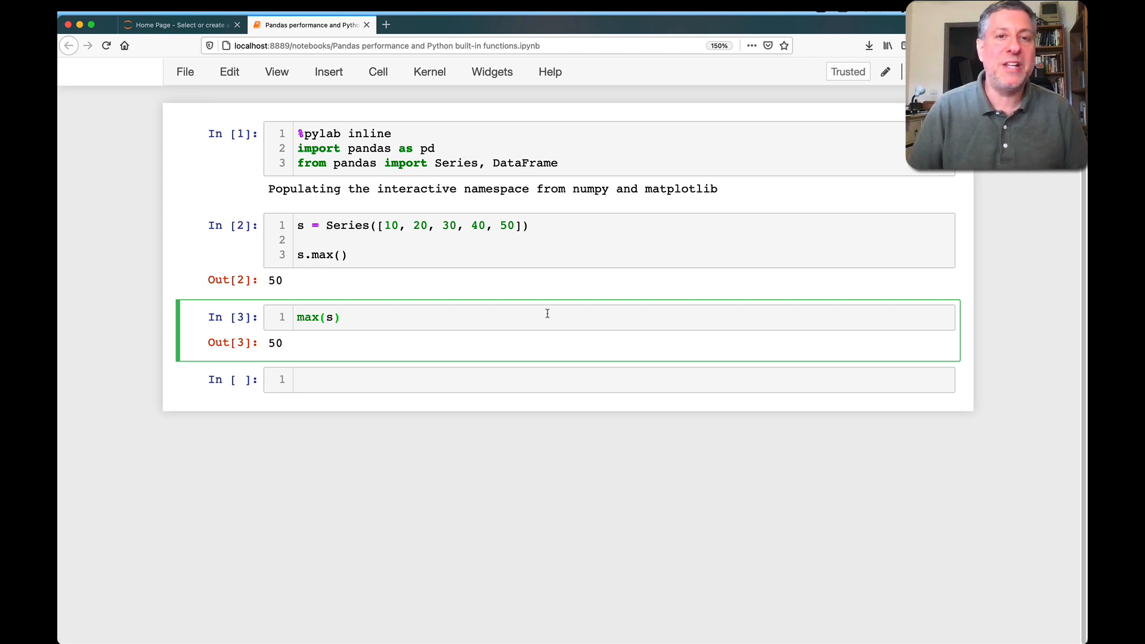
pyautogui.click(341, 317)
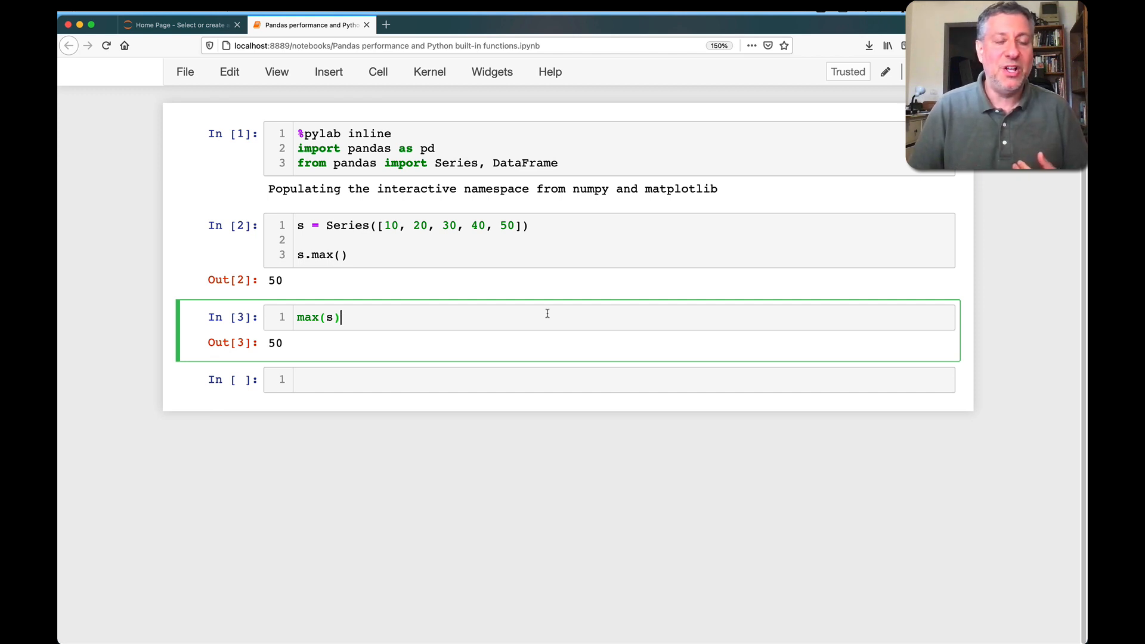
pyautogui.moveTo(425, 248)
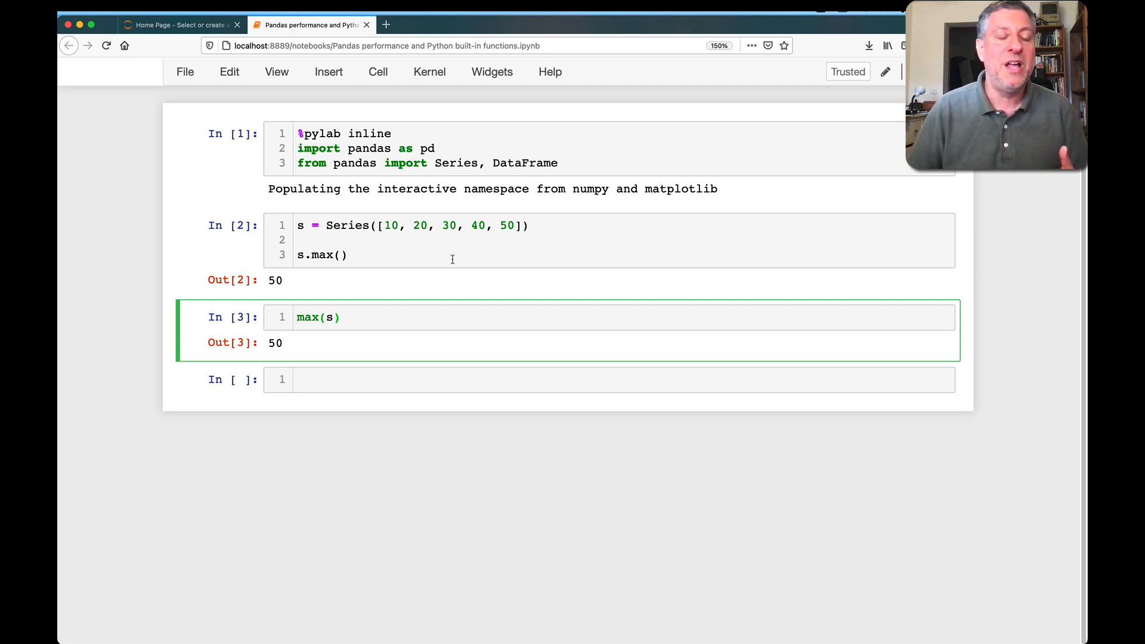
pyautogui.click(340, 317)
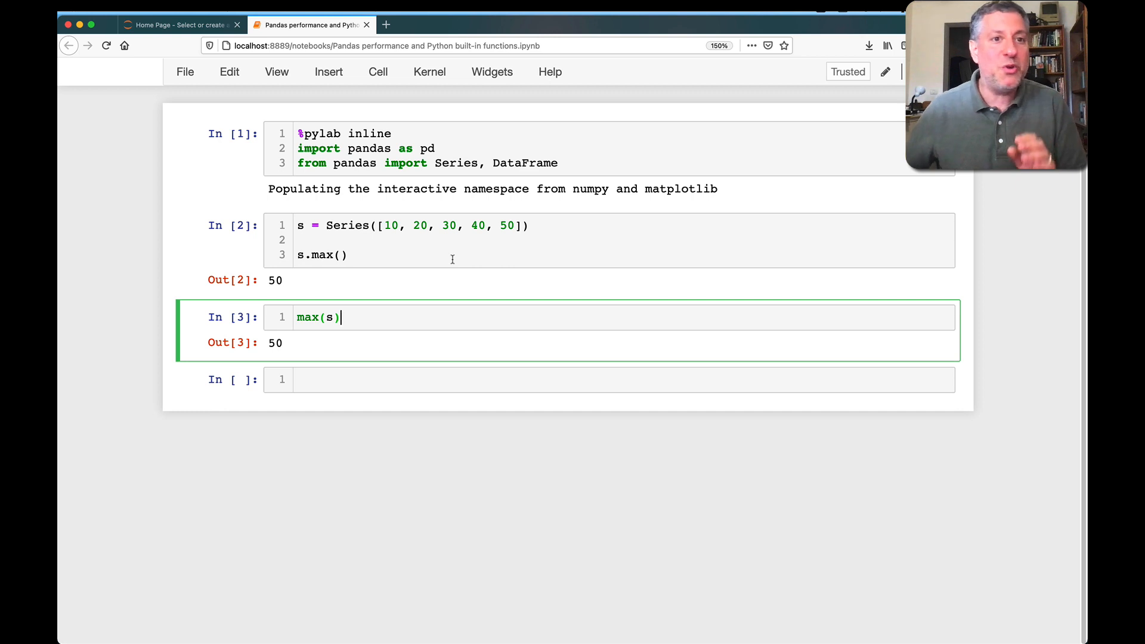
pyautogui.click(520, 379)
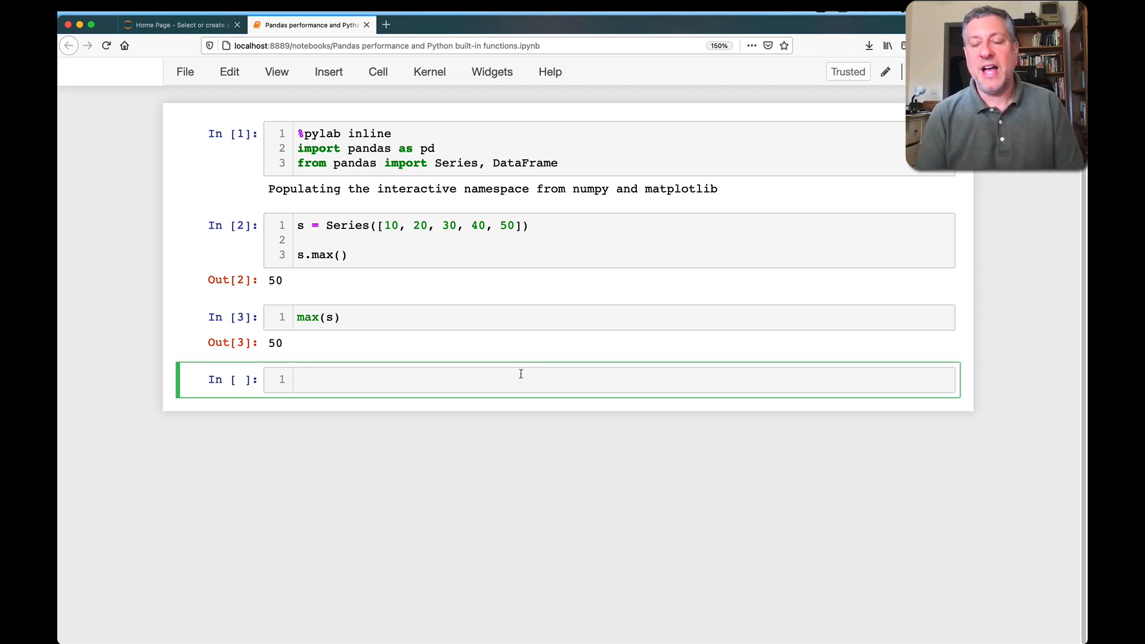
# - Enter a = np.random.randint(0, 1000, 100_000_000) in the empty cell
pyautogui.write('a = np.random.randi')
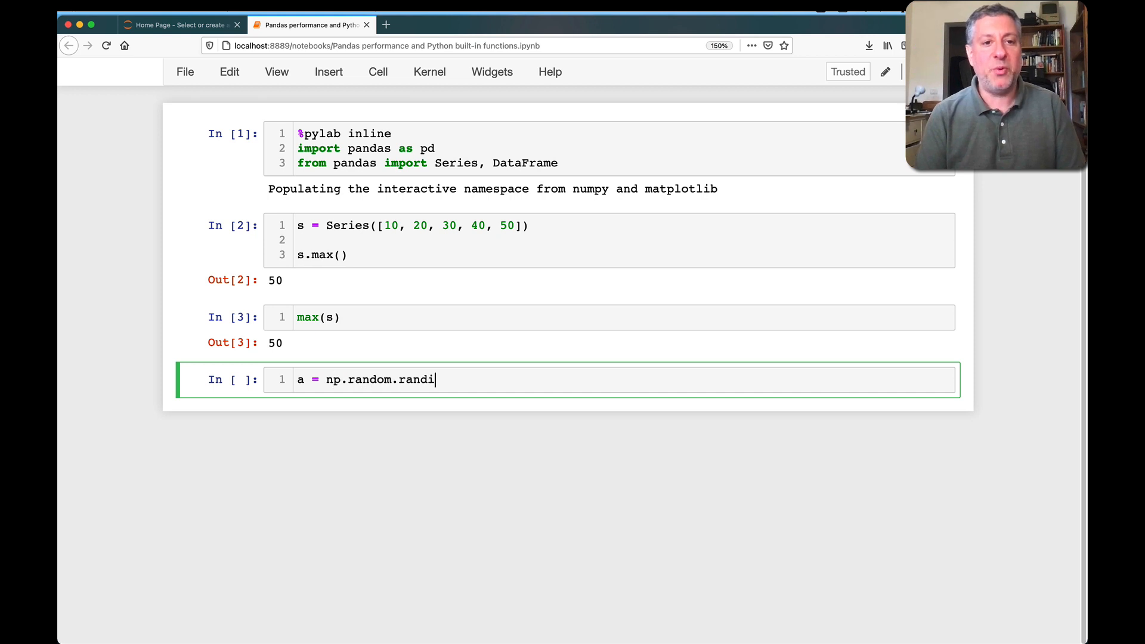
pyautogui.write('nt()')
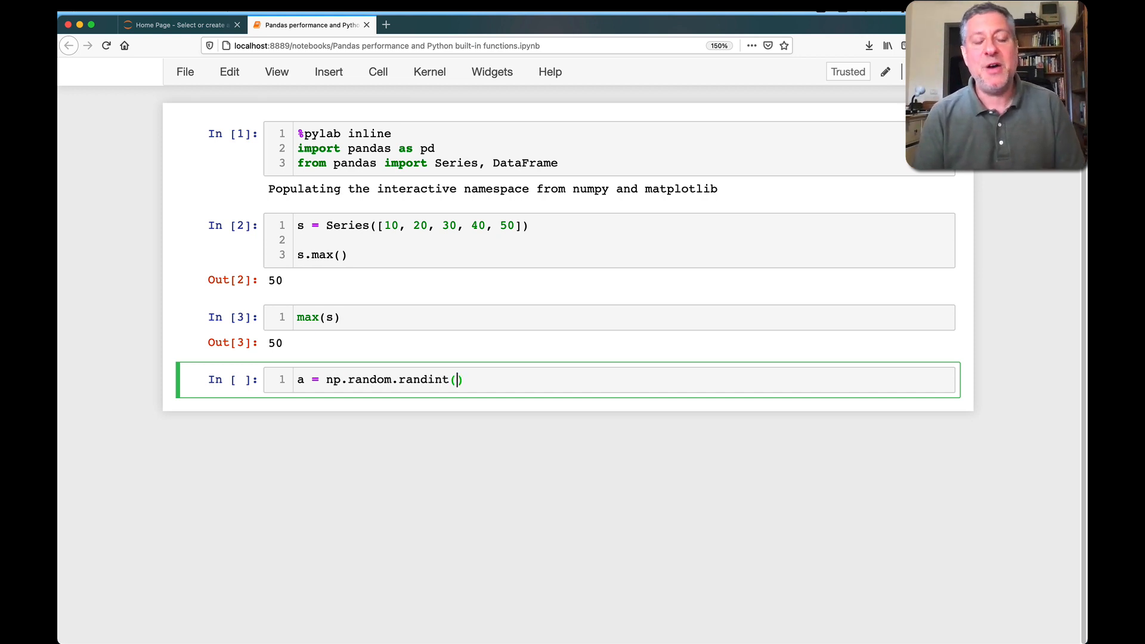
pyautogui.write('0, 100')
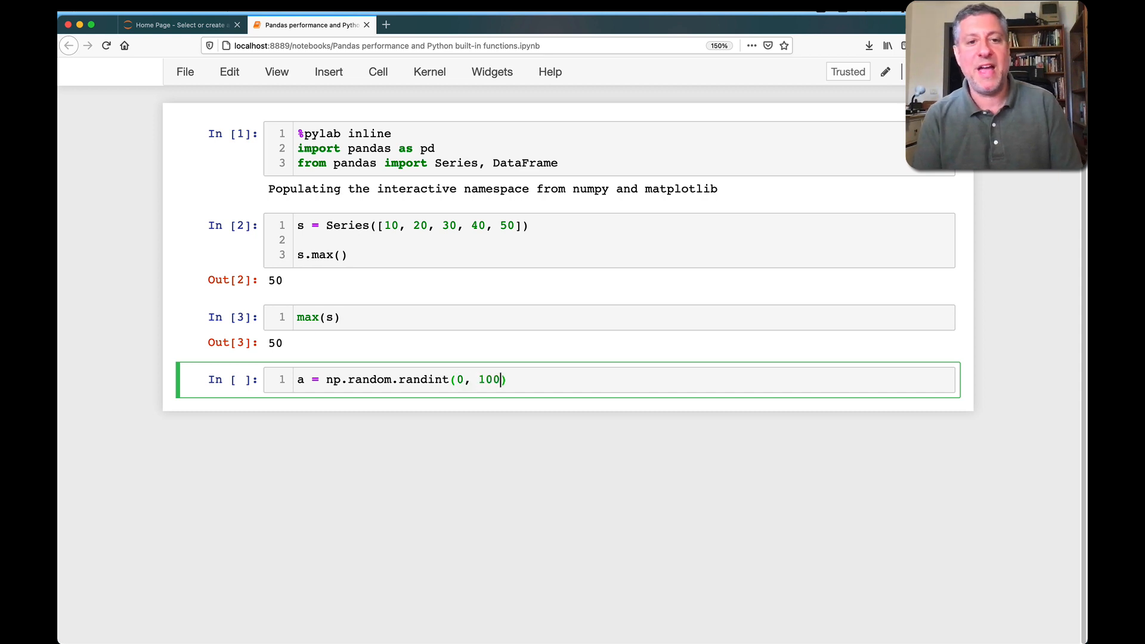
pyautogui.write('0, 1')
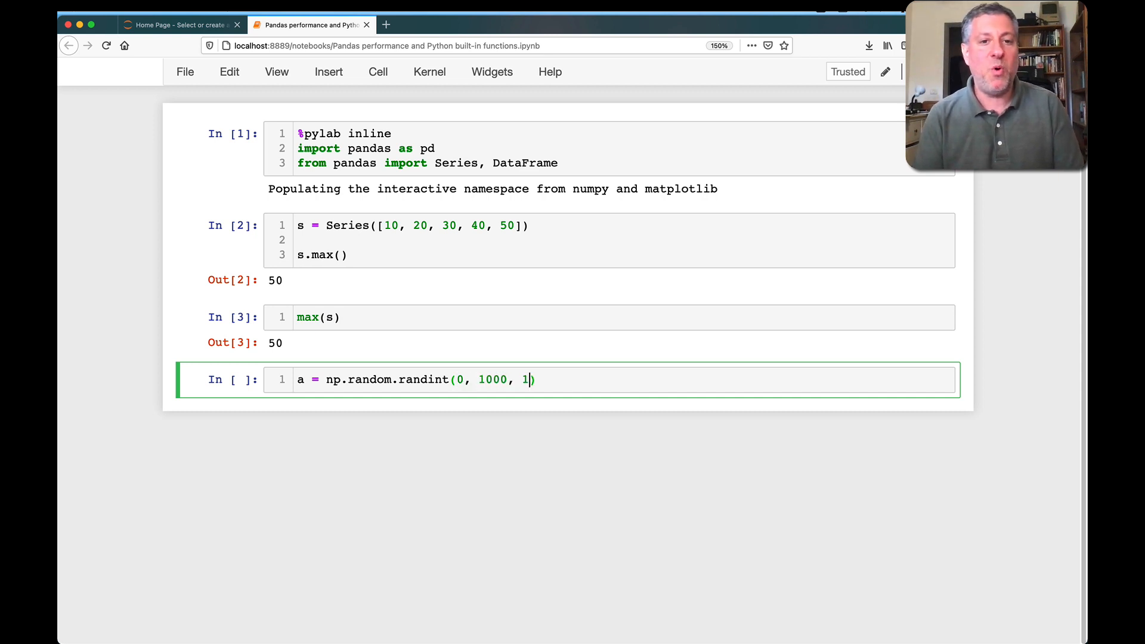
pyautogui.write('00_000_00')
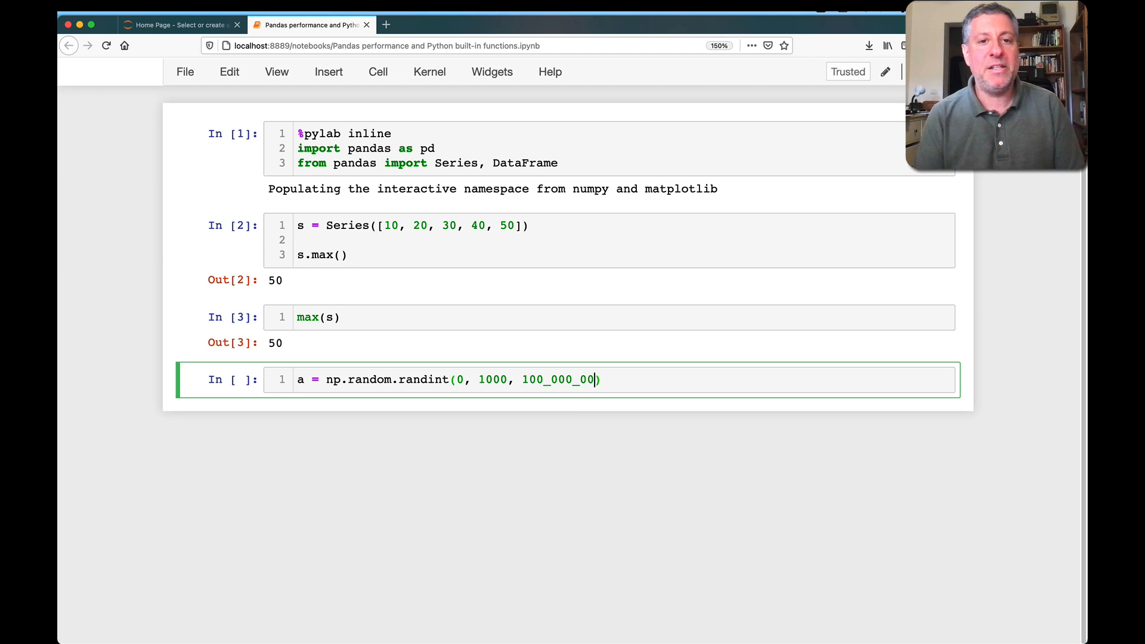
pyautogui.write('0')
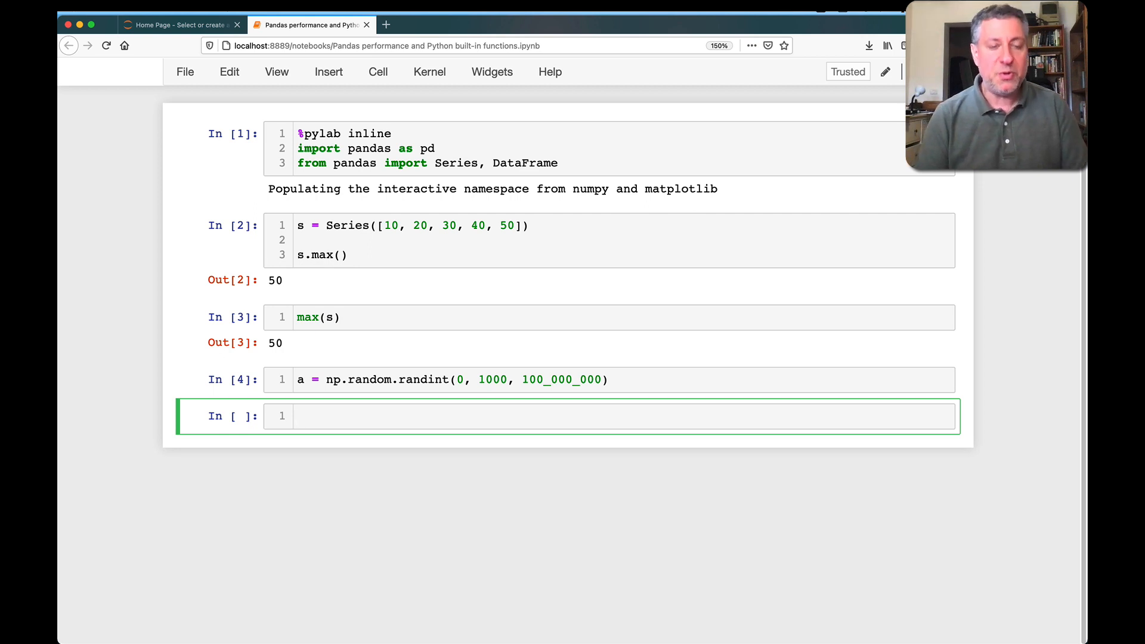
# - Write use_np_max returning a.max() and use_python_max returning max(a), then run the cell
pyautogui.write('d')
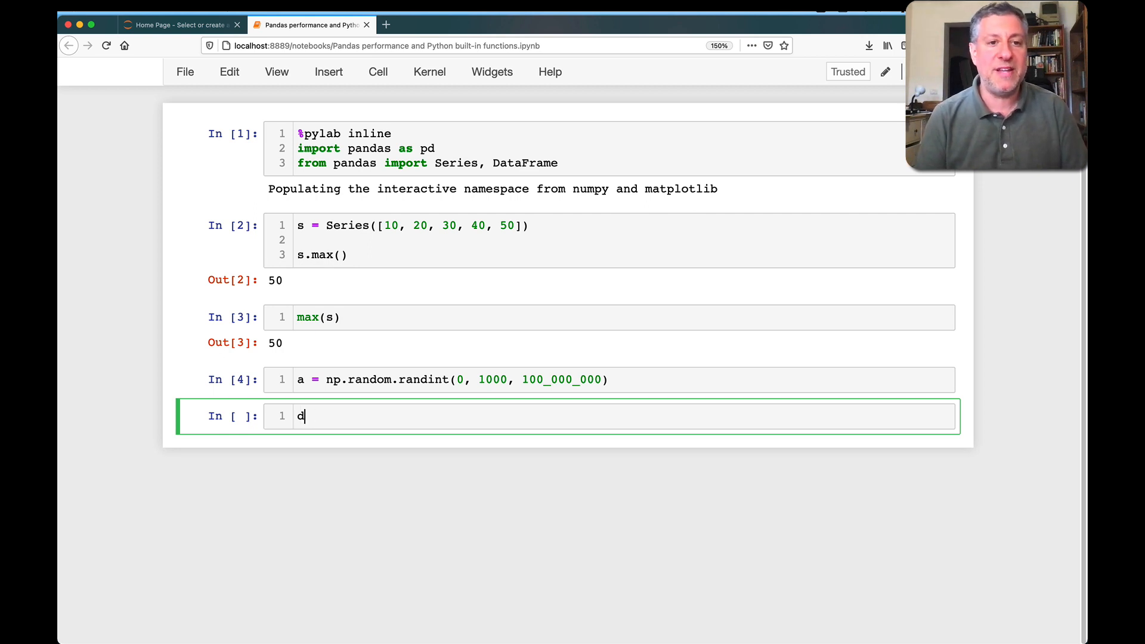
pyautogui.write('ef use_np')
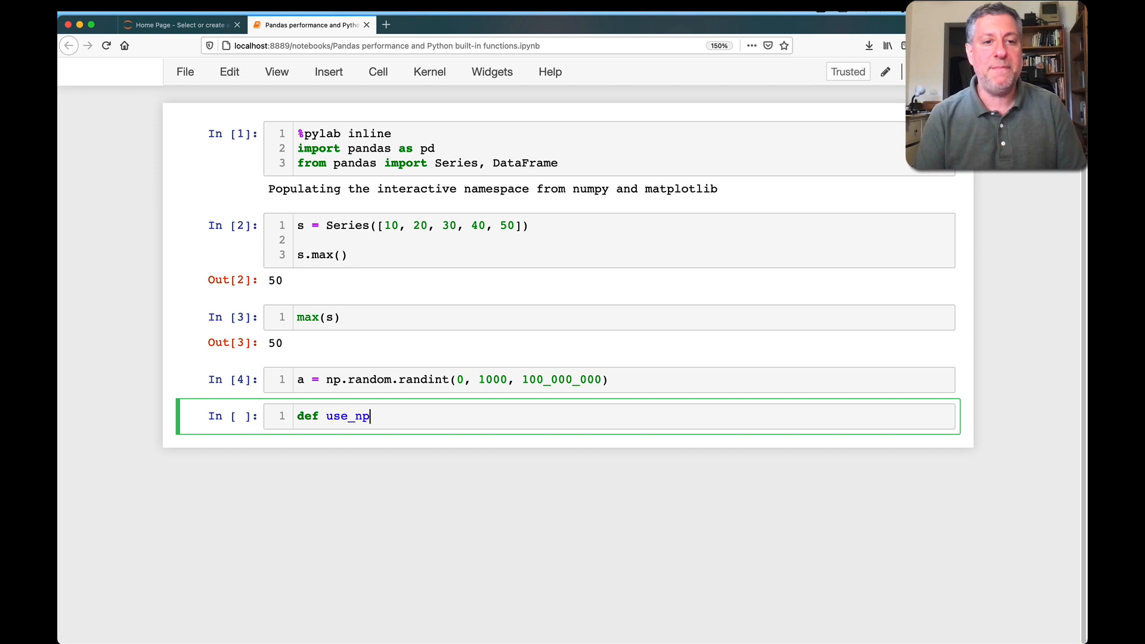
pyautogui.write('_max():')
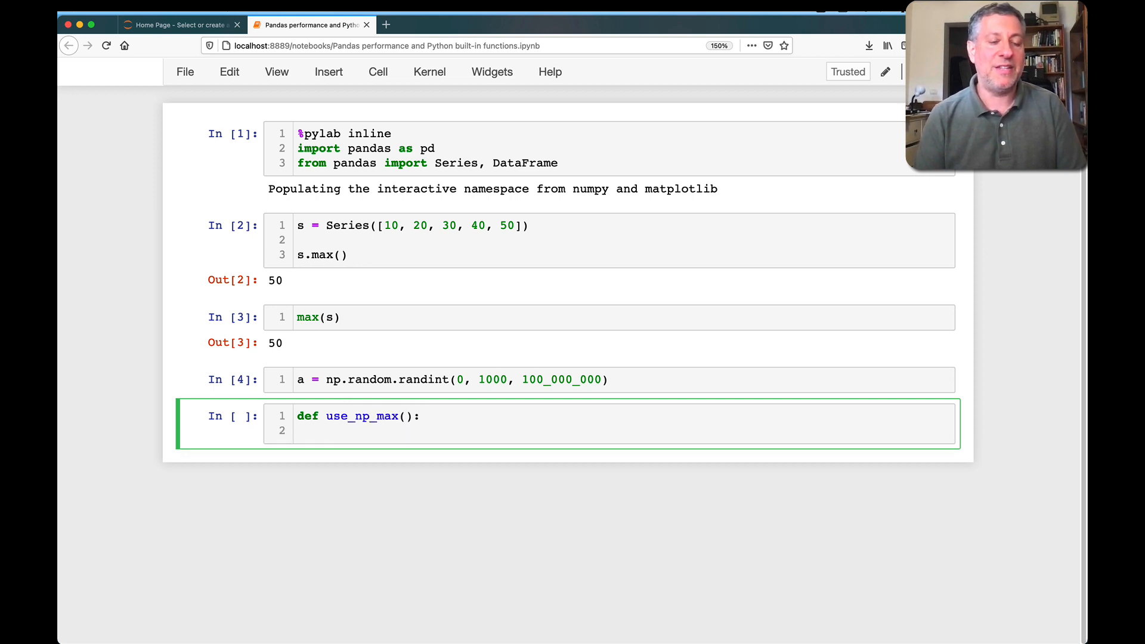
pyautogui.write('return a')
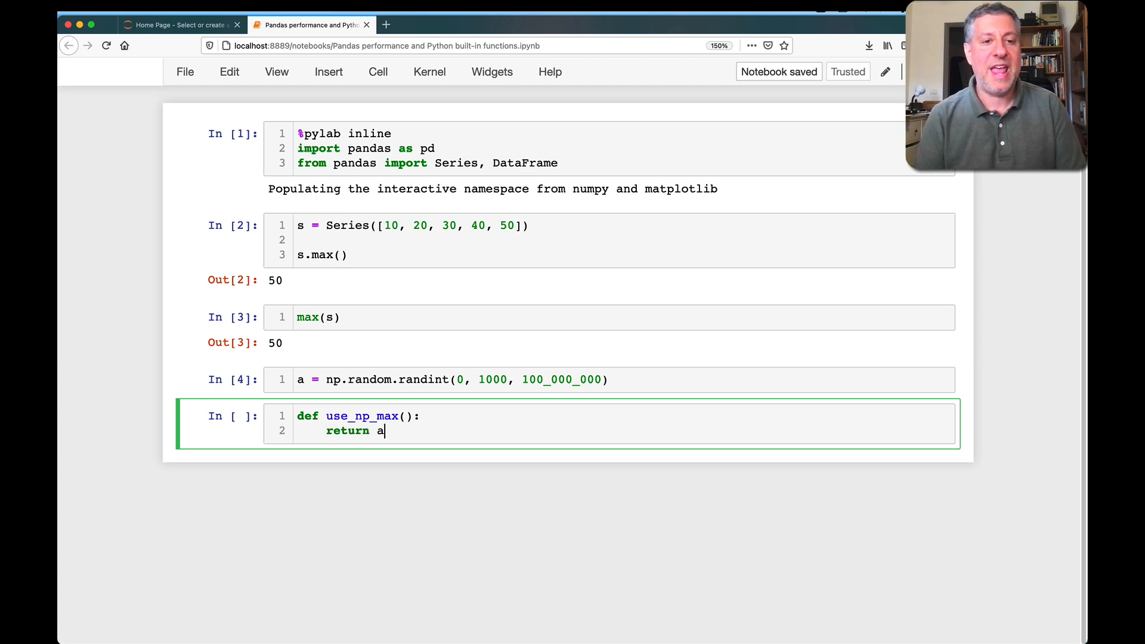
pyautogui.write('.max()')
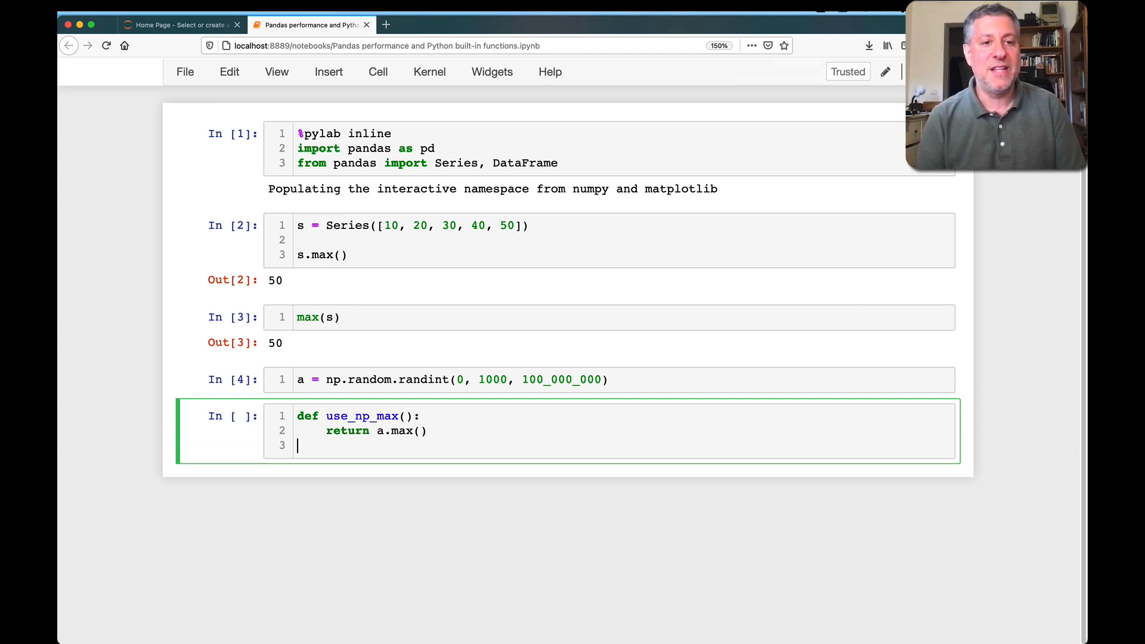
pyautogui.write('def use_python_max():')
pyautogui.write('retur')
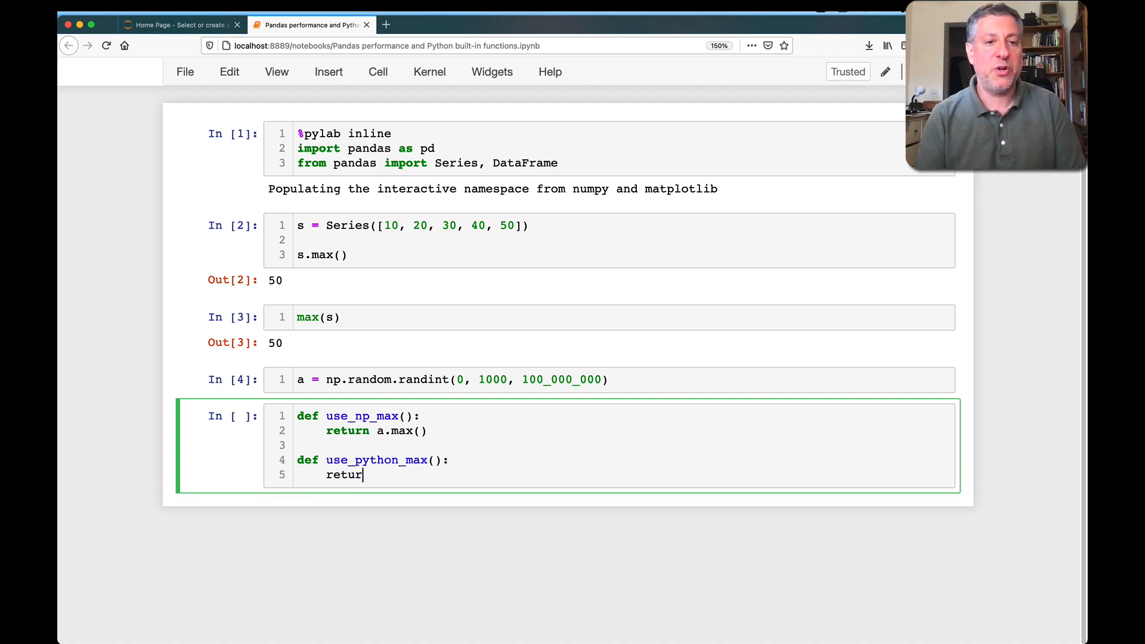
pyautogui.write('n max(a)')
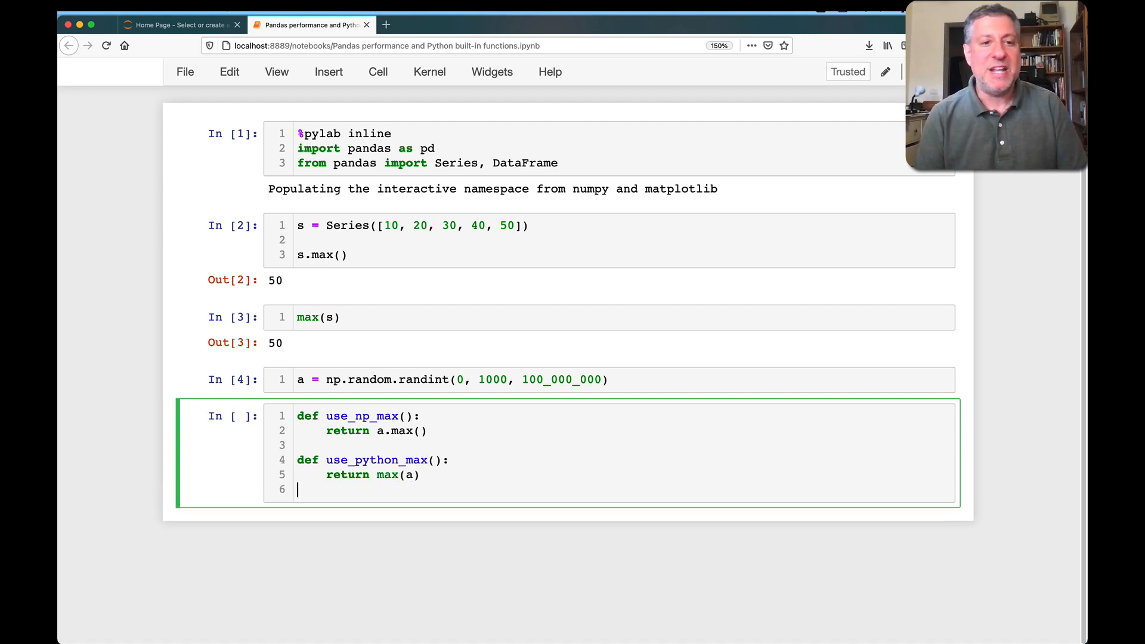
pyautogui.press('Return')
pyautogui.write('%t')
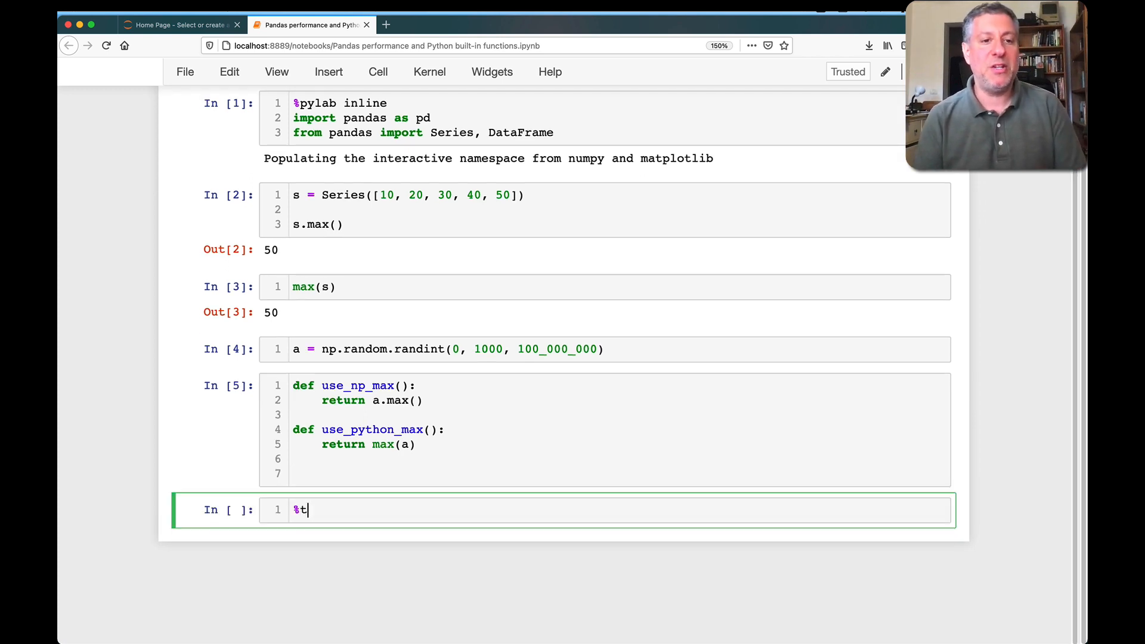
# - Run %timeit on use_np_max (68 ms per loop) and then on use_python_max
pyautogui.write('imeit')
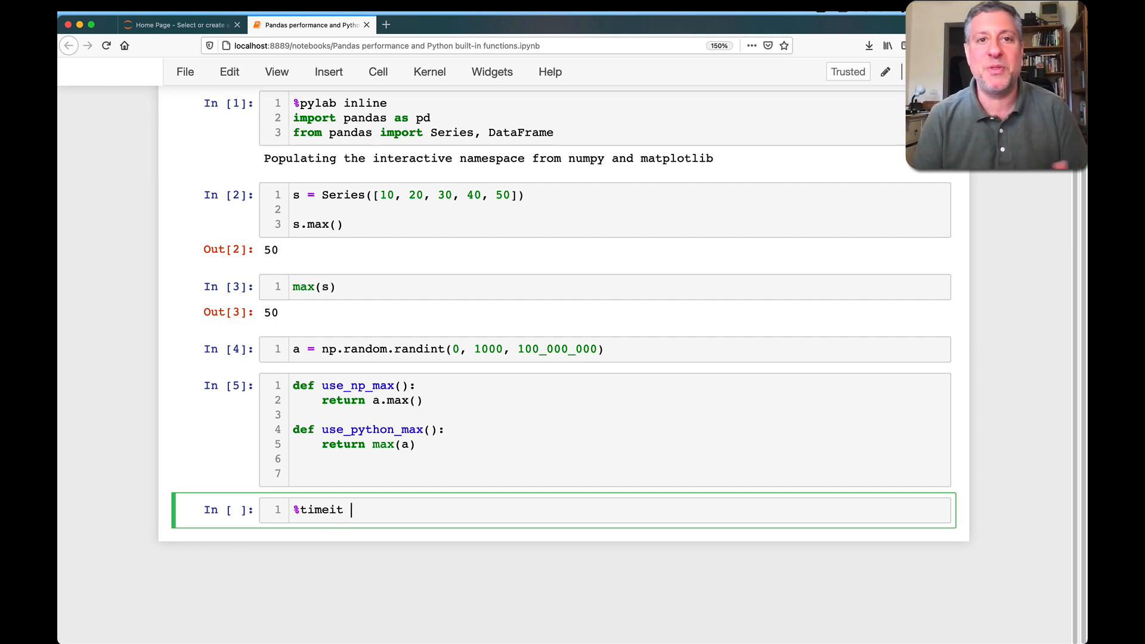
pyautogui.write('use_np_max(')
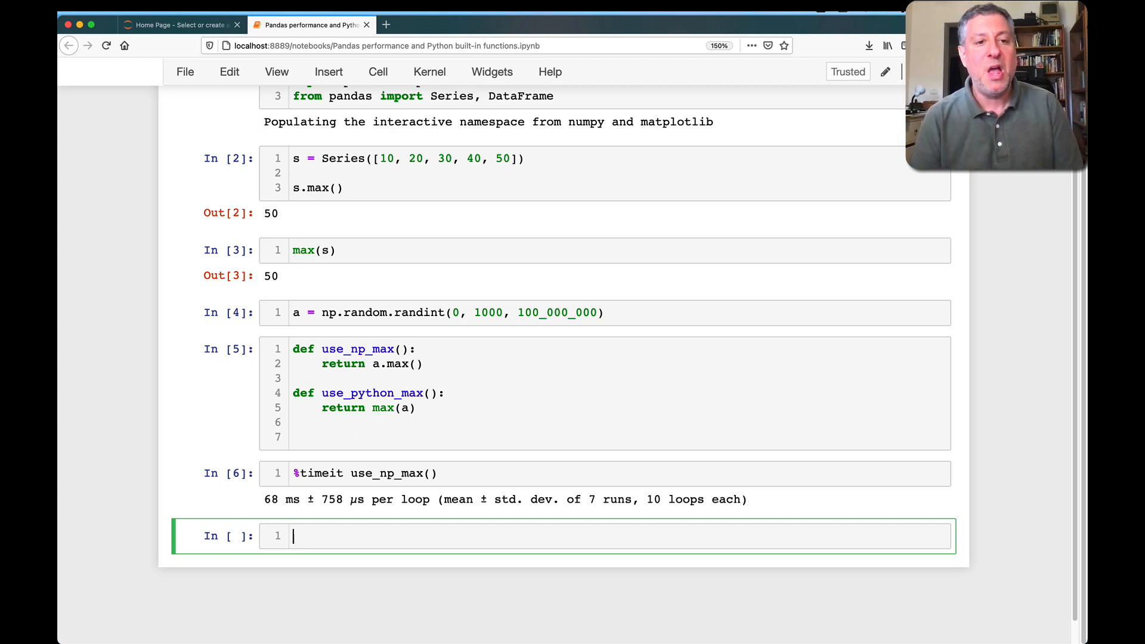
pyautogui.write('%timeit use')
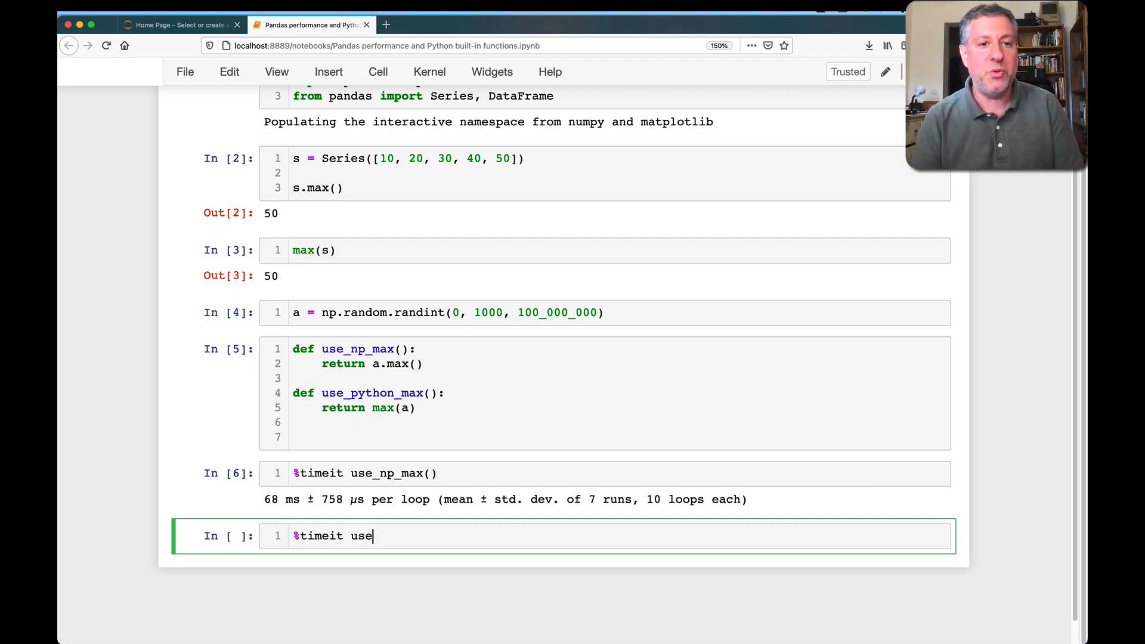
pyautogui.write('_python_max()')
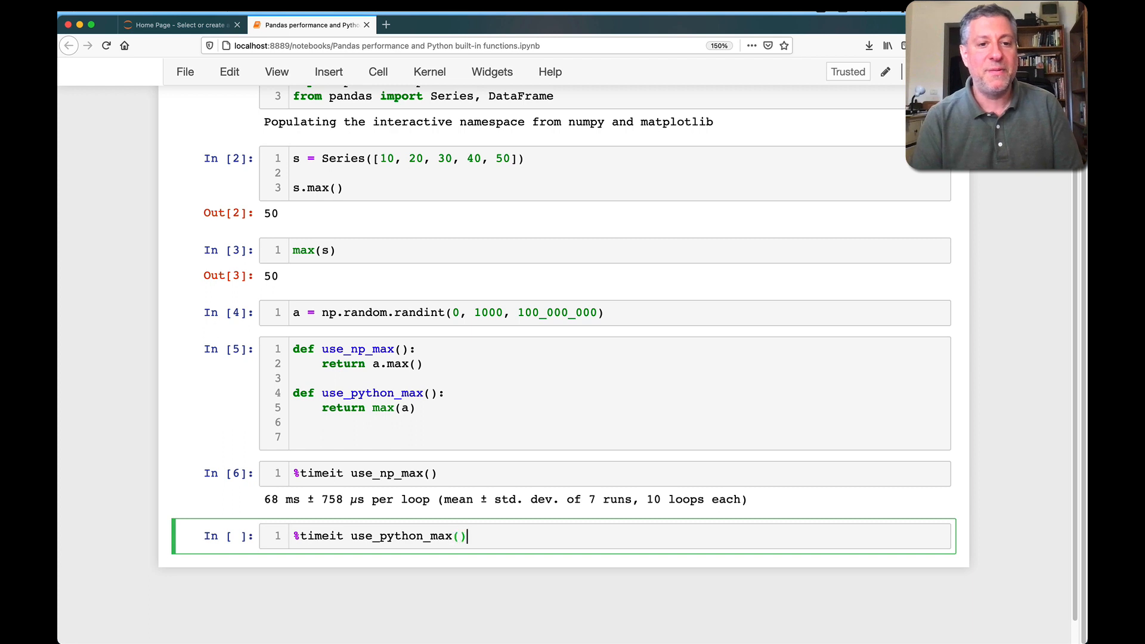
pyautogui.press('shift+Return')
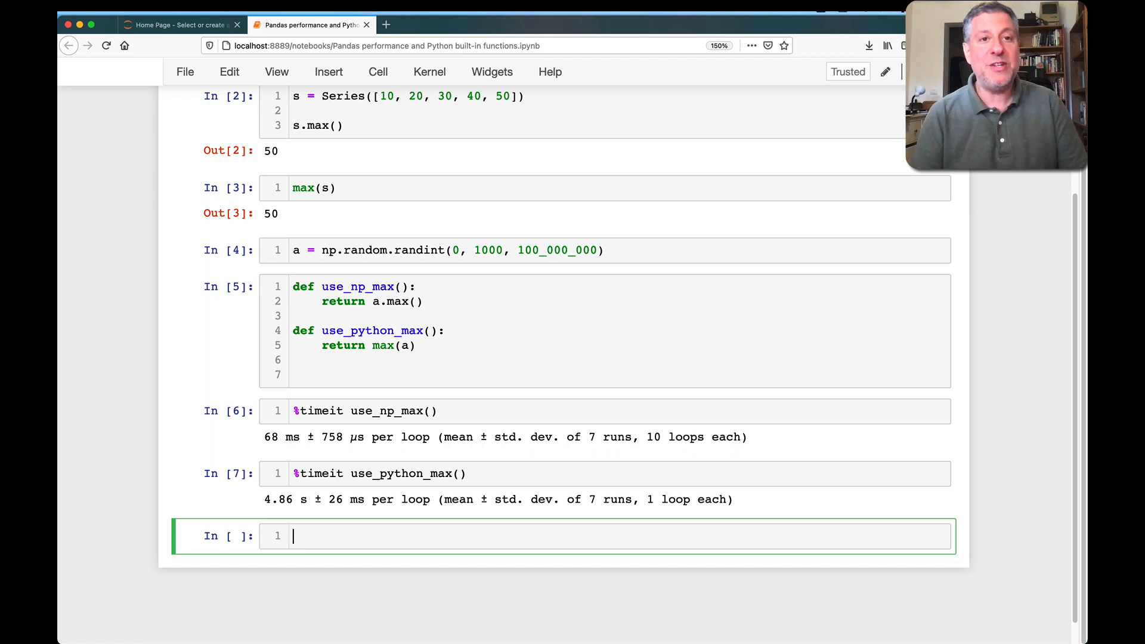
# - Write a note '1000 ms in 1 second' with a second line '# 4860 ms vs. 68 ms'
pyautogui.write('1000 ms')
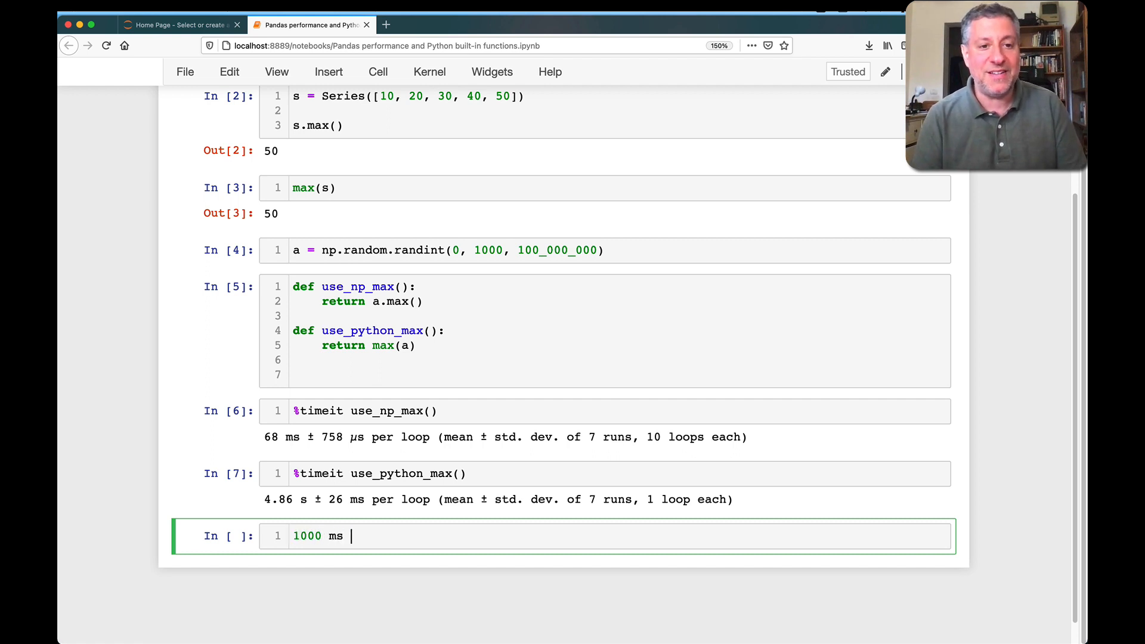
pyautogui.write('in 1 second')
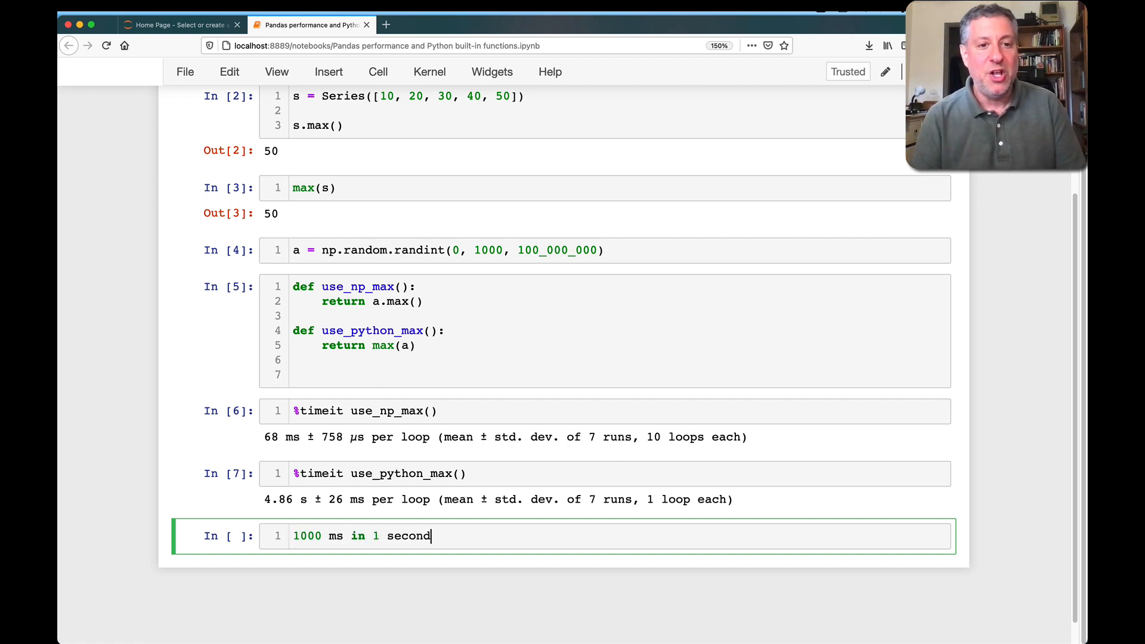
pyautogui.press('Return')
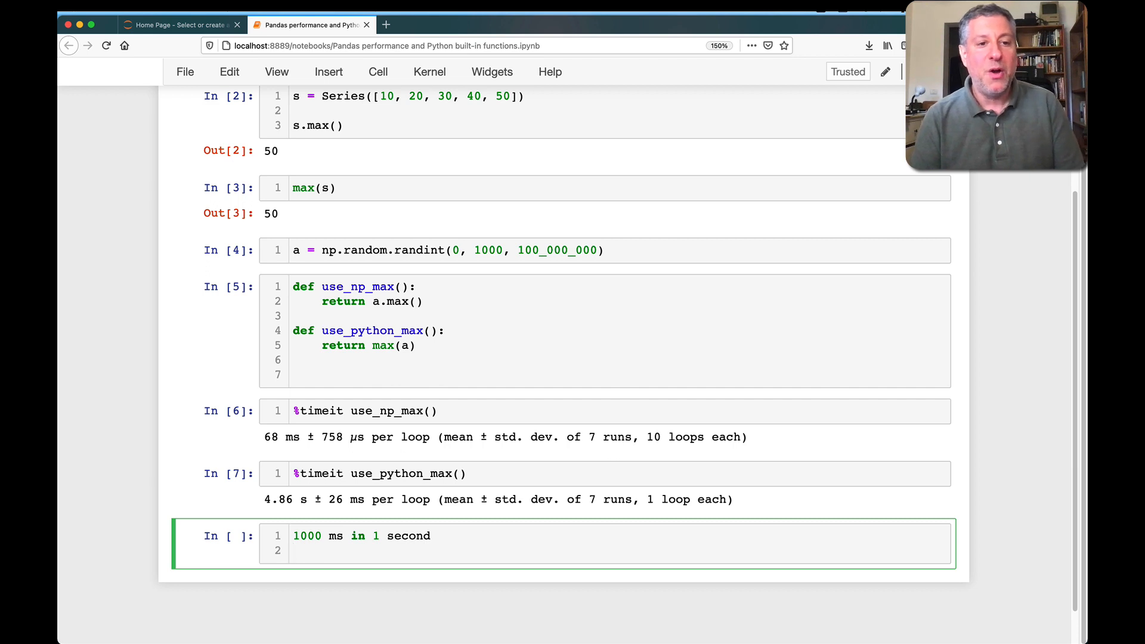
pyautogui.write('4860 ms')
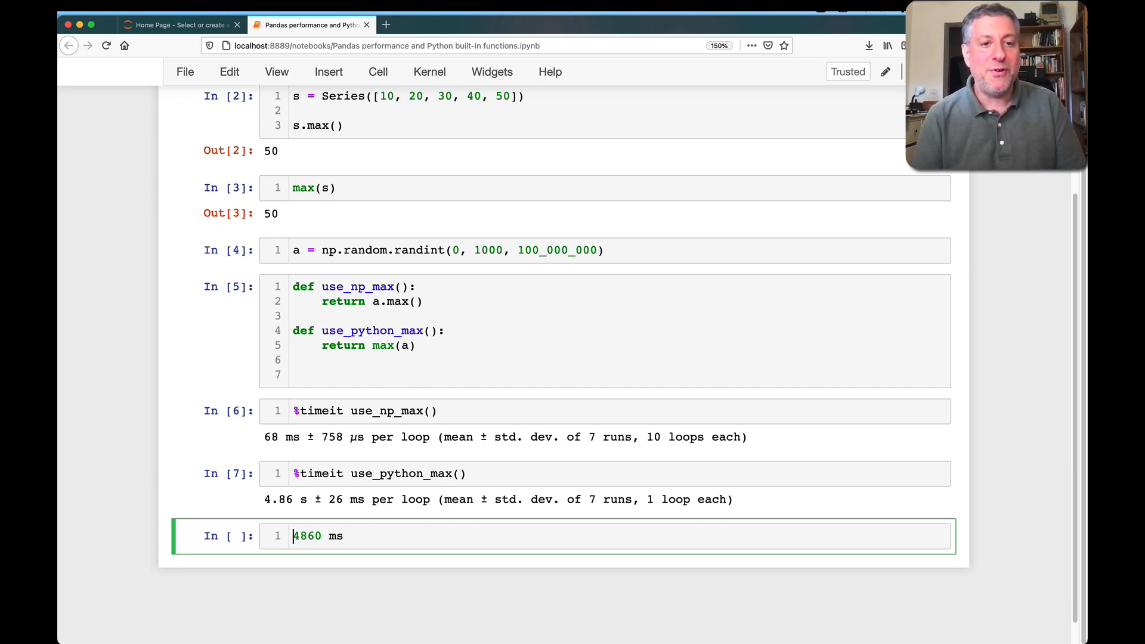
pyautogui.write('vs. 68 m')
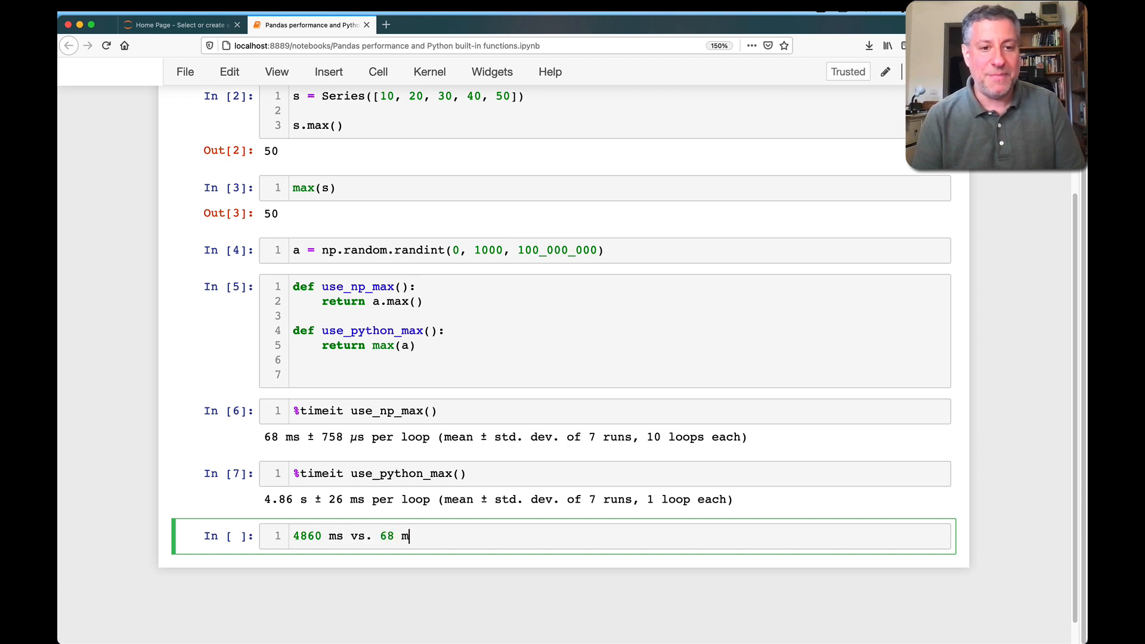
pyautogui.write('s')
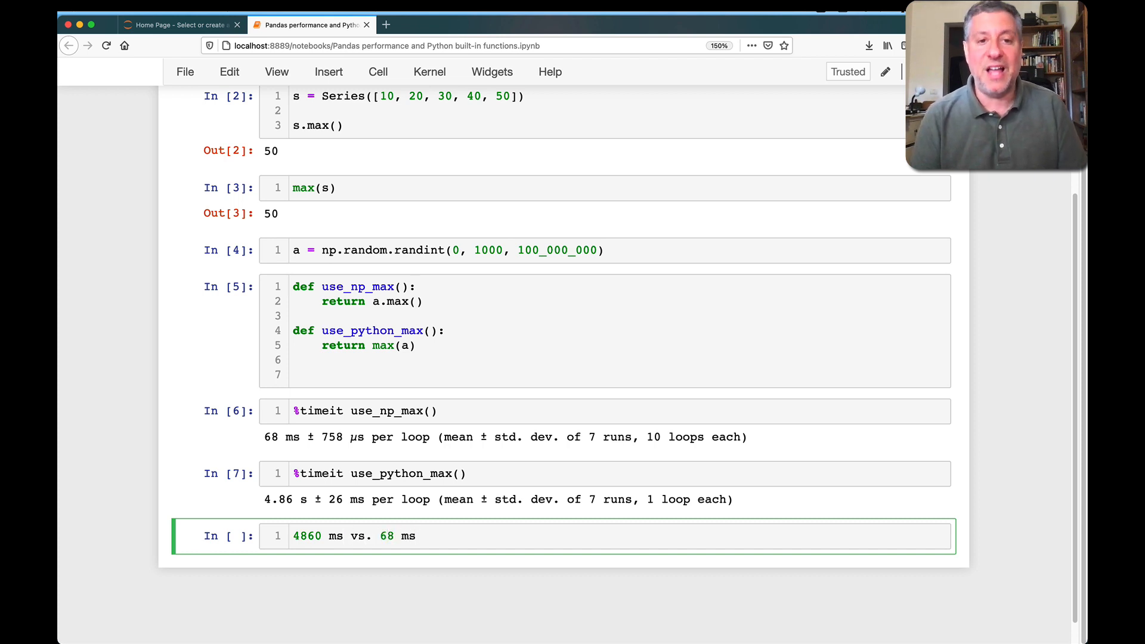
pyautogui.write('#')
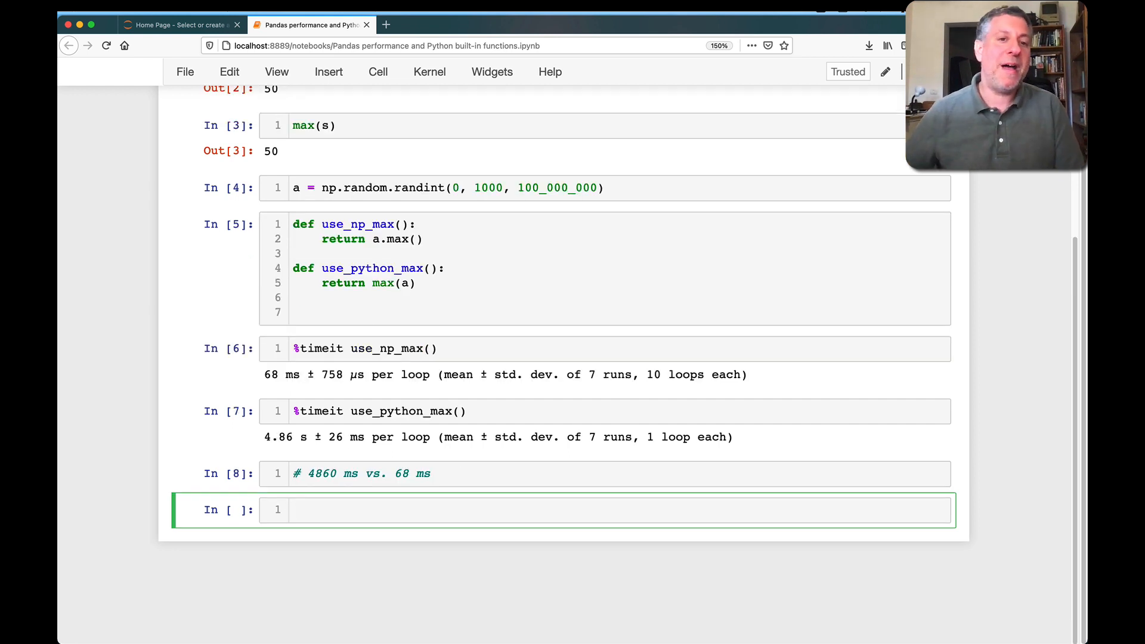
# - Scroll down to the next cell and start the Series s definition
pyautogui.scroll(-3)
pyautogui.write('s = Series(np.random.randint(0, 1000, 100_000_000')
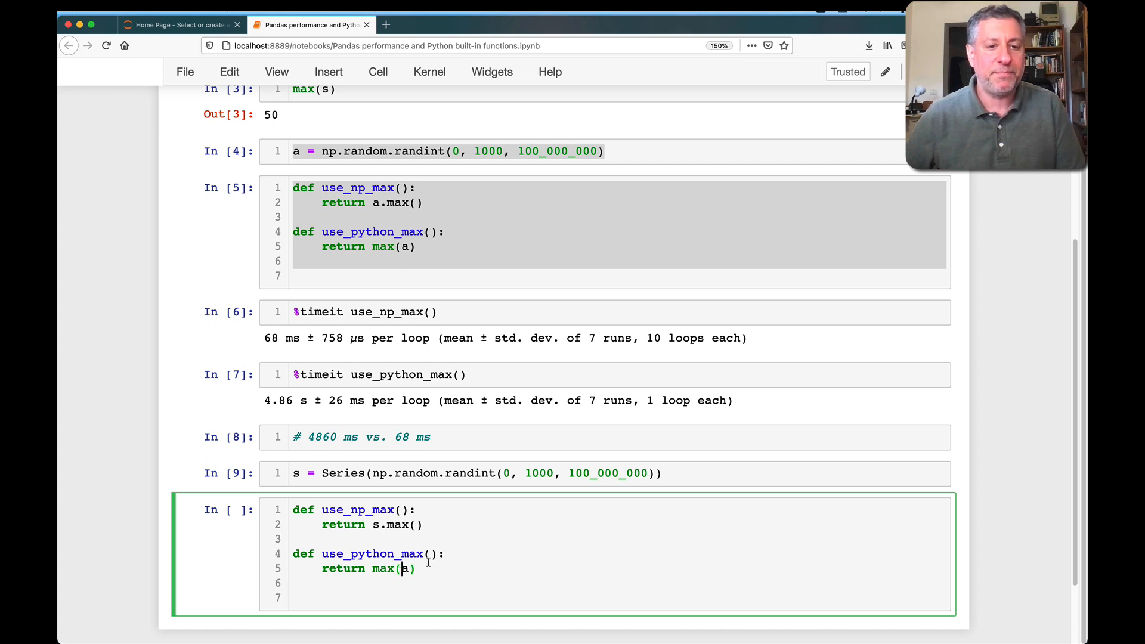
pyautogui.write('s')
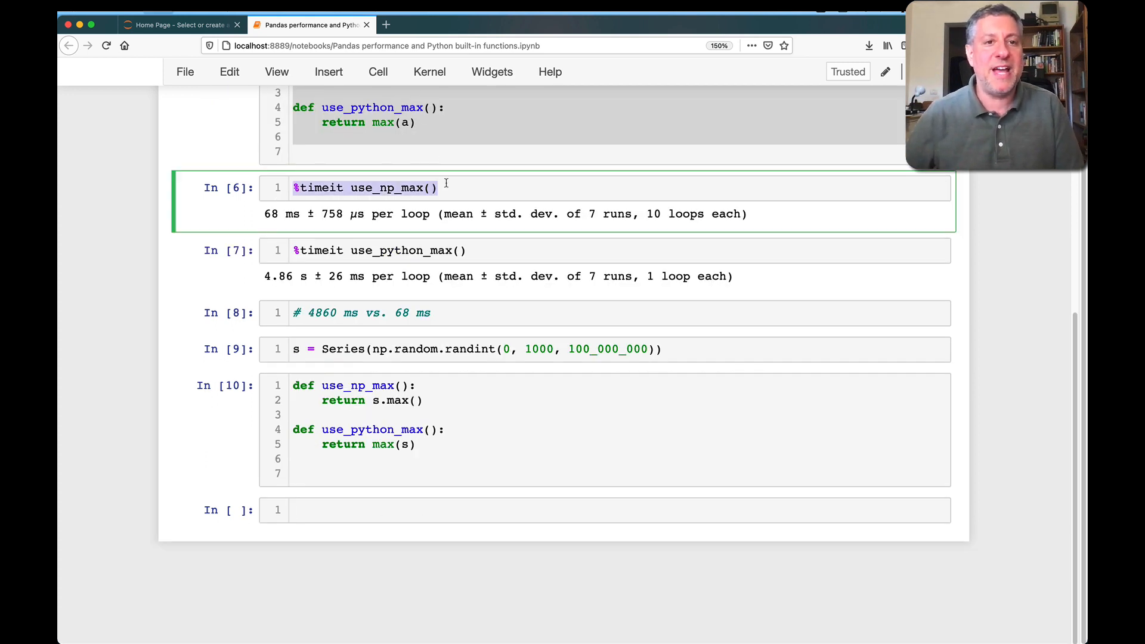
# - Time use_np_max on the Series (68.5 ms per loop) and select the earlier use_python_max timing line
pyautogui.write('%timeit use_np_max()')
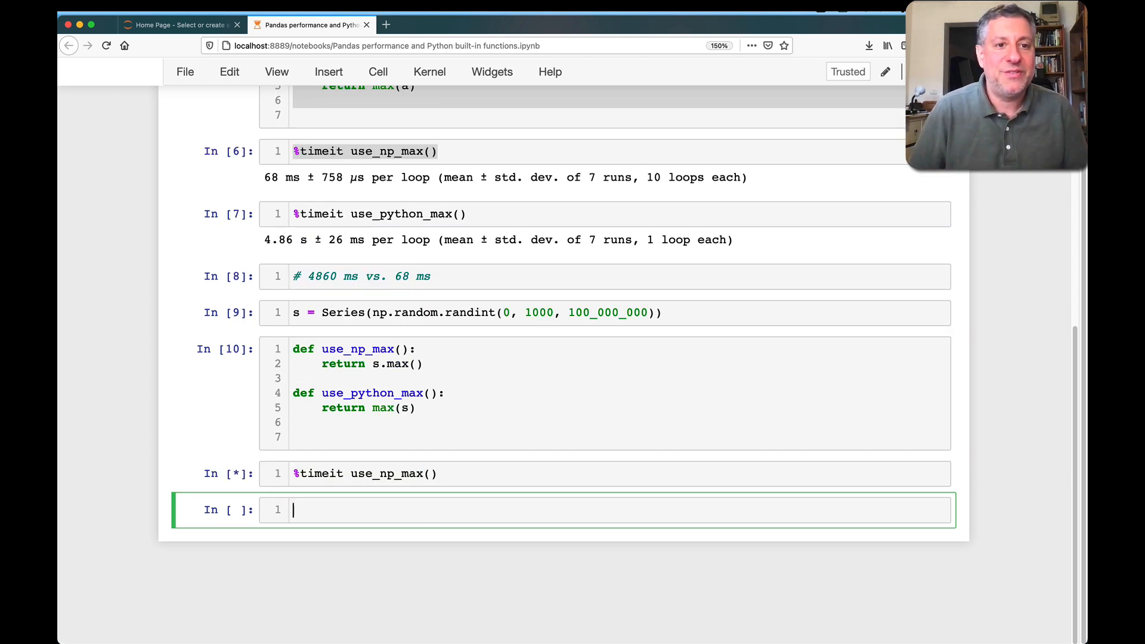
pyautogui.press('shift+Return')
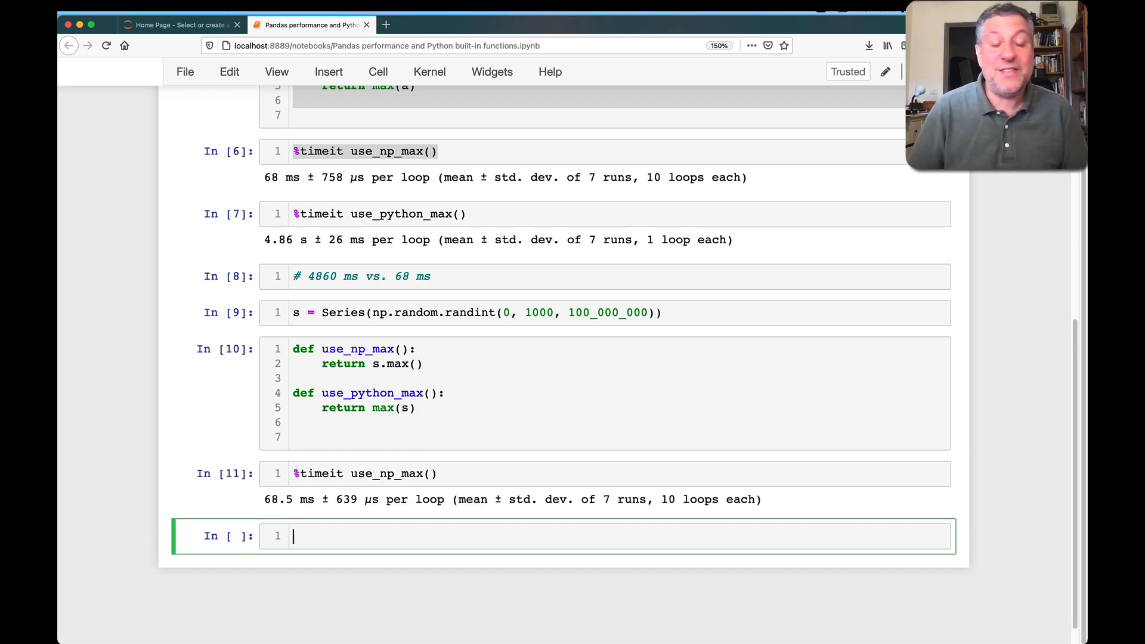
pyautogui.click(438, 214)
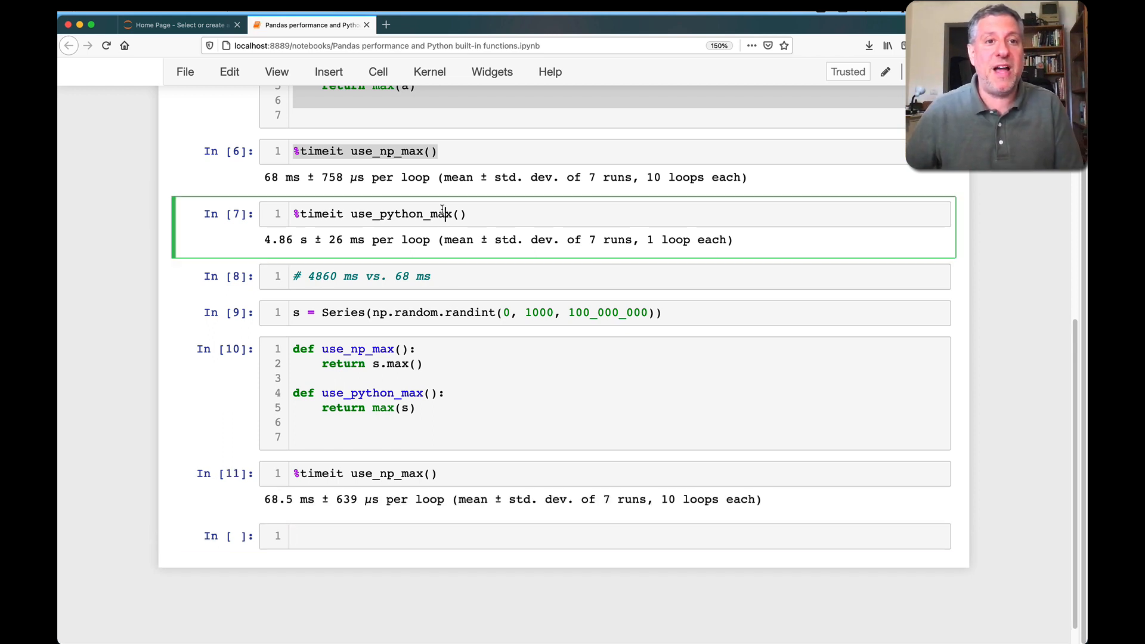
pyautogui.click(469, 535)
pyautogui.write('%timeit use_python_max()')
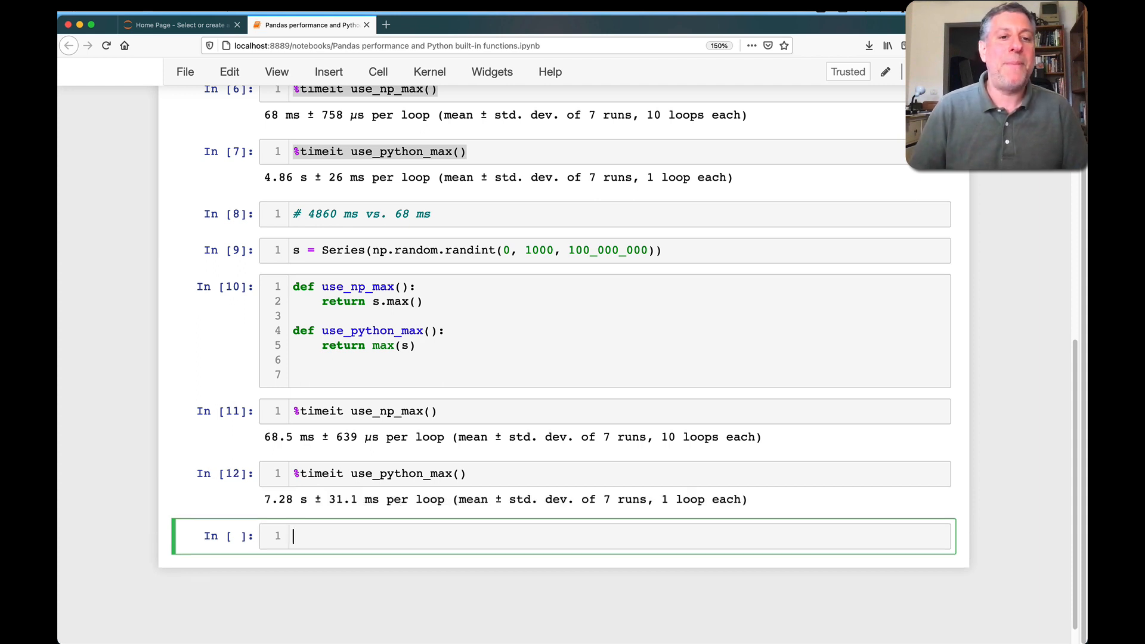
pyautogui.moveTo(378, 563)
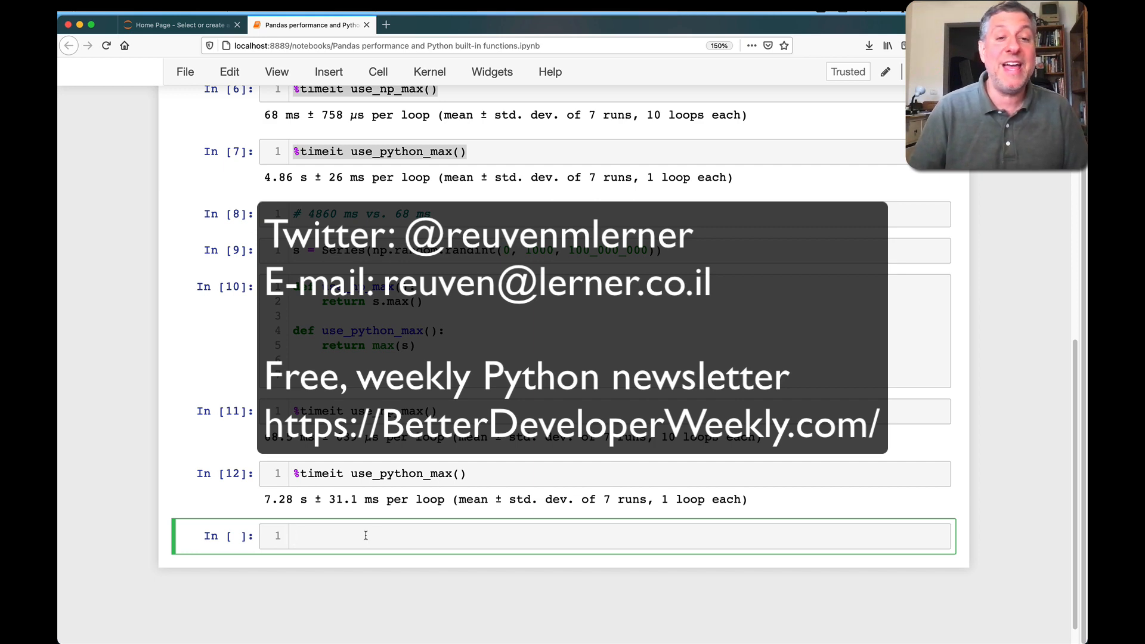
# - Save the notebook with Ctrl+S
pyautogui.press('ctrl+s')
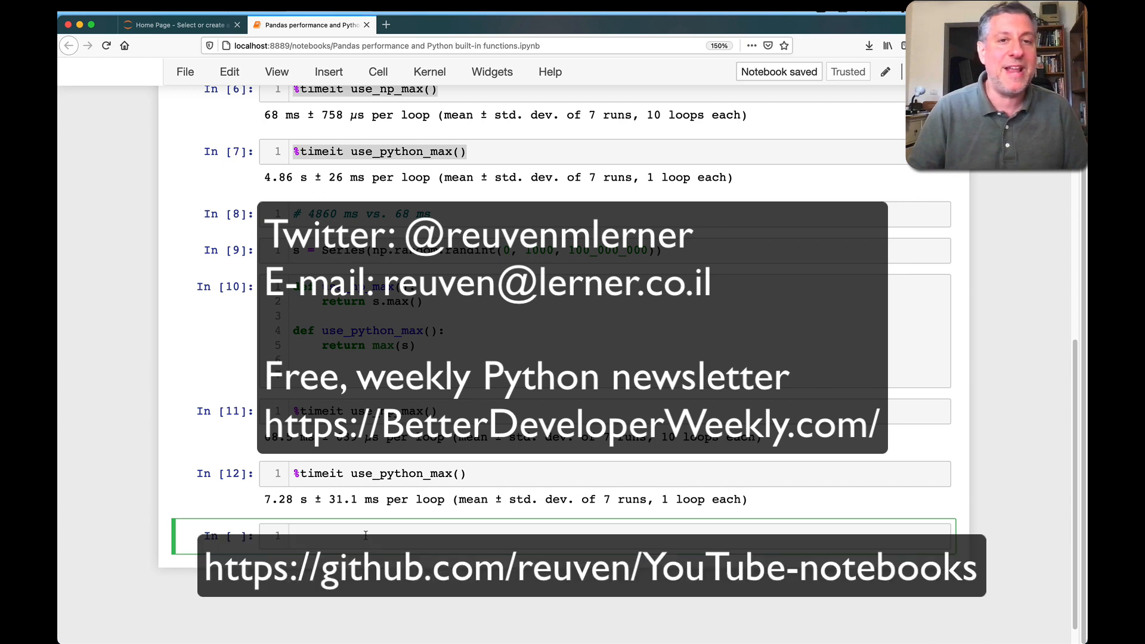